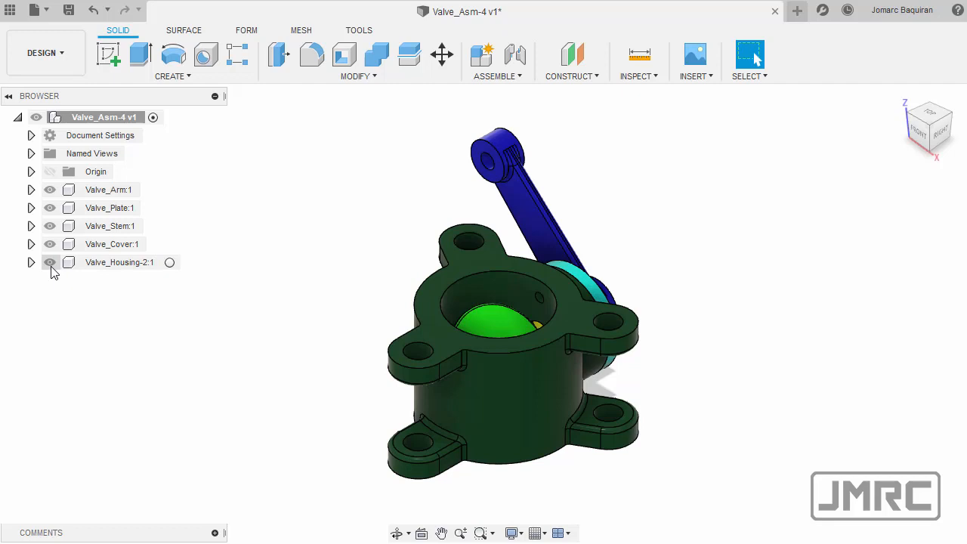
# - Expand Valve_Housing-2:1 with its Origin and Bodies folders to reveal planes, axes and Body1
pyautogui.click(30, 263)
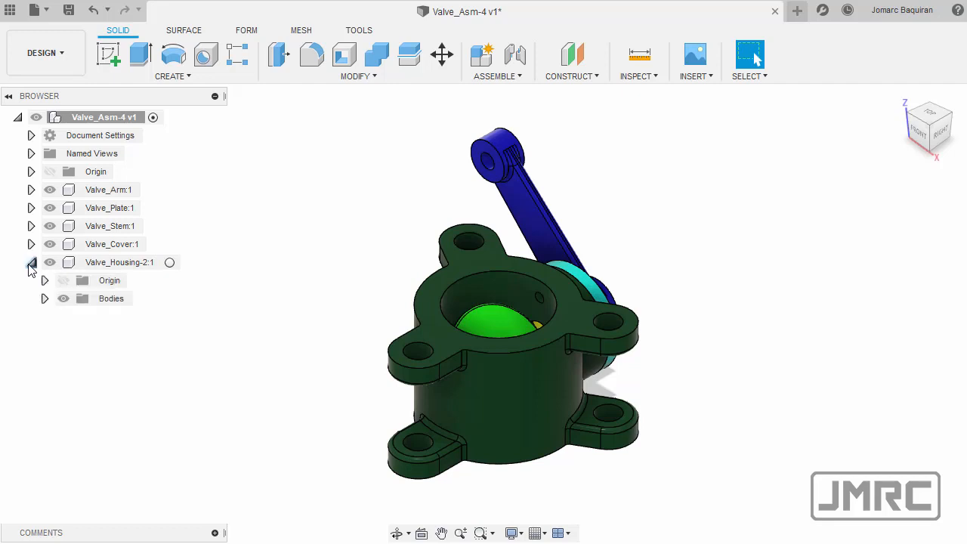
pyautogui.click(46, 280)
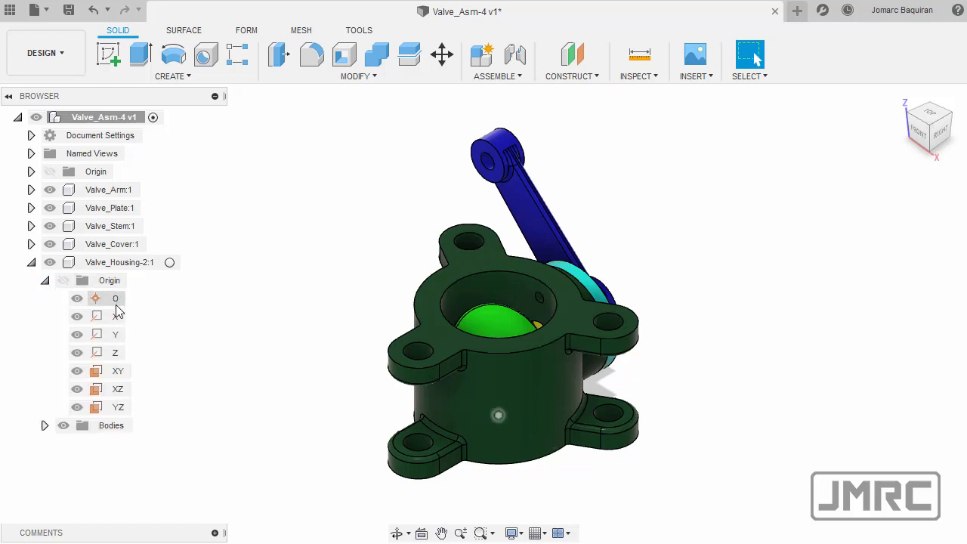
pyautogui.click(43, 426)
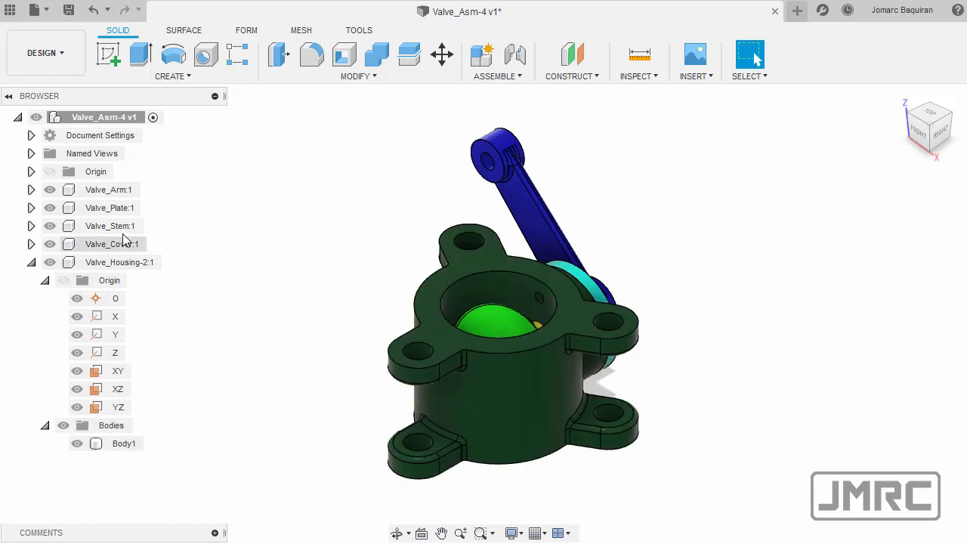
pyautogui.rightClick(98, 117)
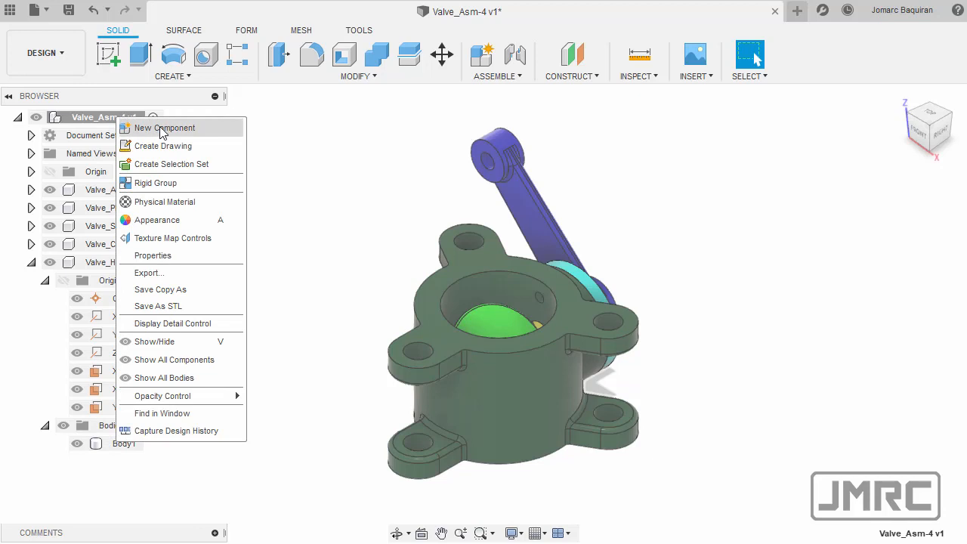
pyautogui.click(163, 127)
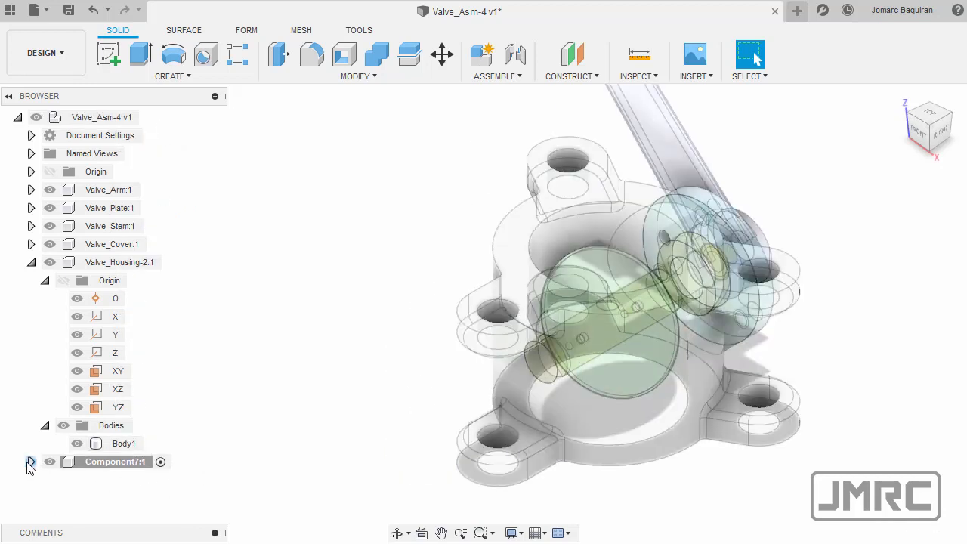
pyautogui.click(30, 462)
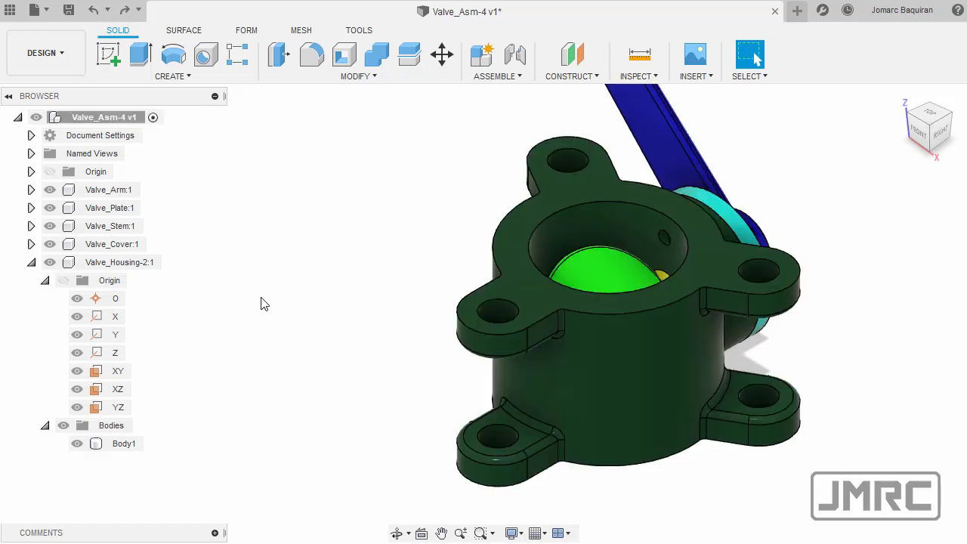
pyautogui.click(117, 263)
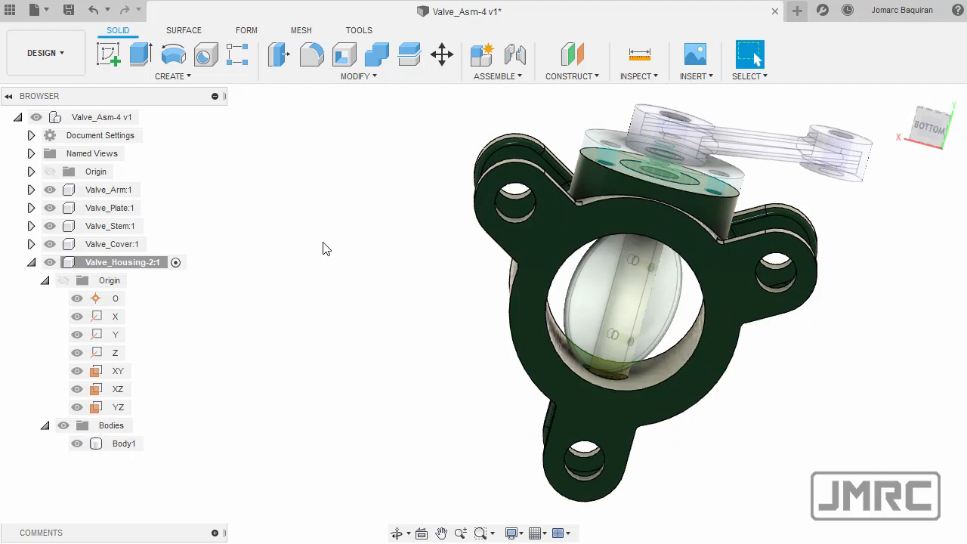
pyautogui.moveTo(258, 203)
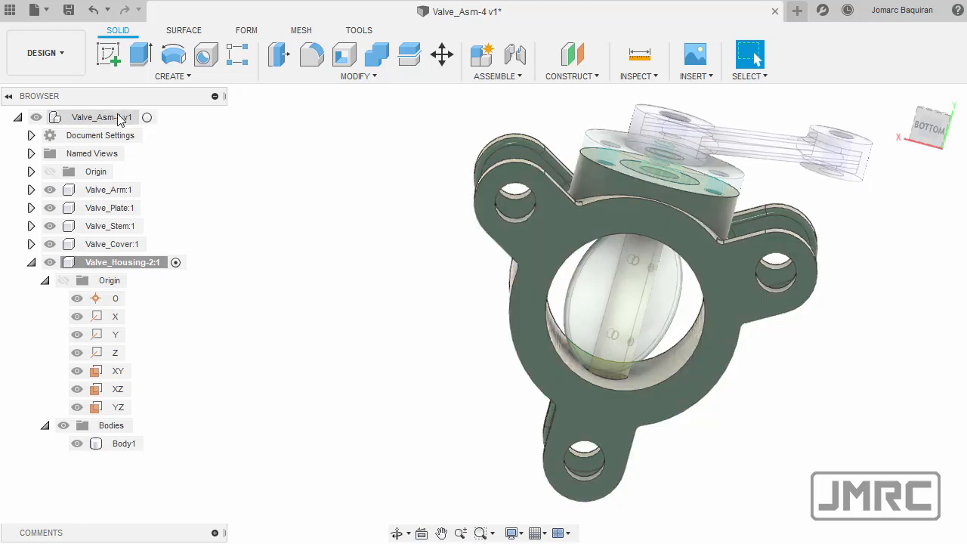
pyautogui.moveTo(148, 121)
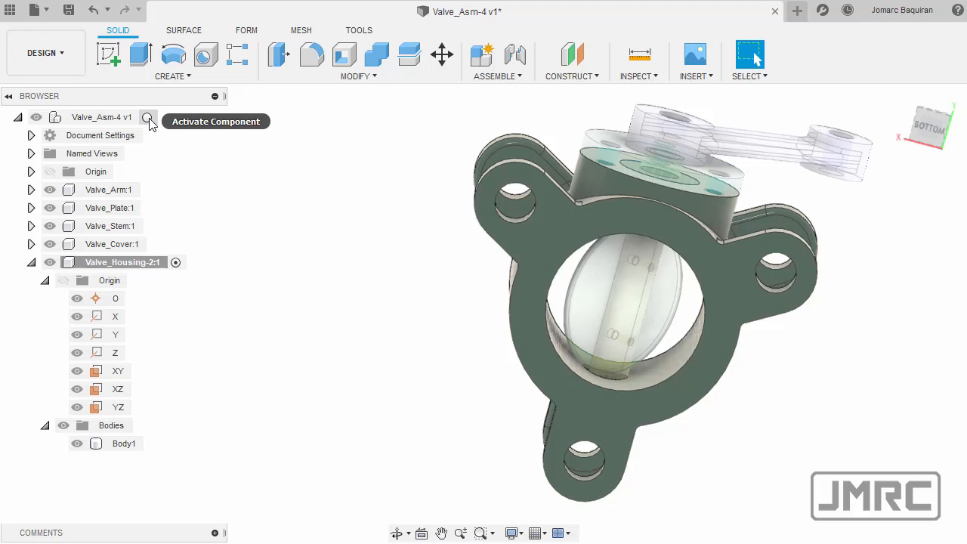
pyautogui.click(151, 118)
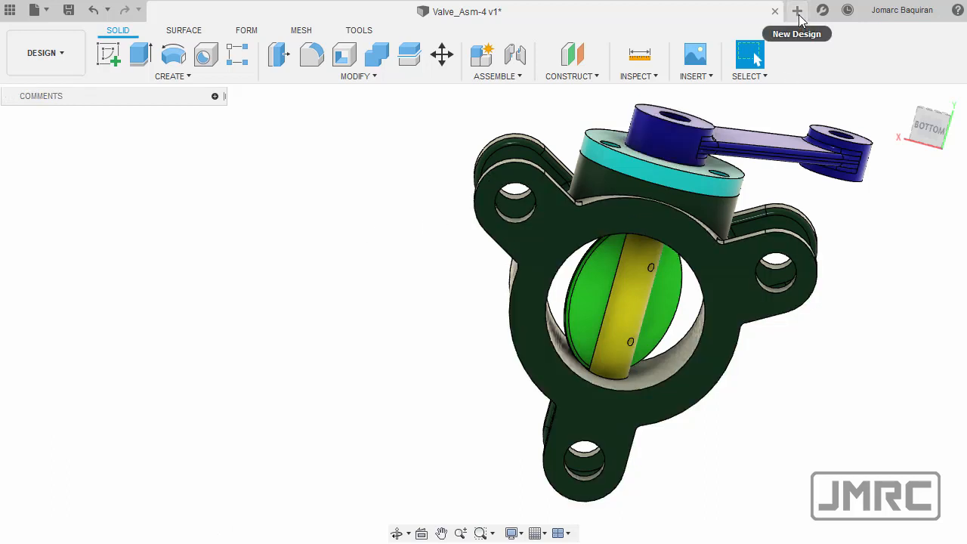
# - Start a blank Untitled design, then return to Valve_Asm-4 and select its root node
pyautogui.click(796, 11)
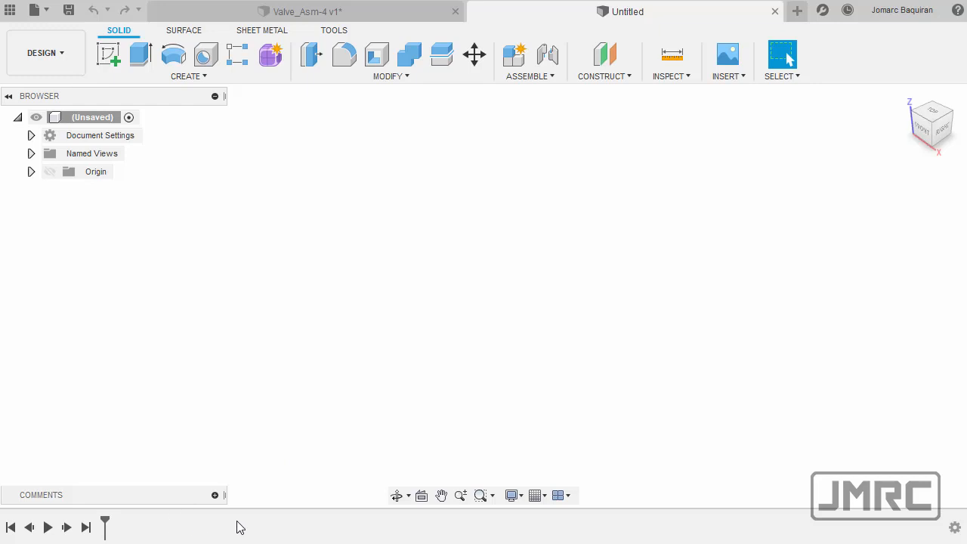
pyautogui.moveTo(296, 386)
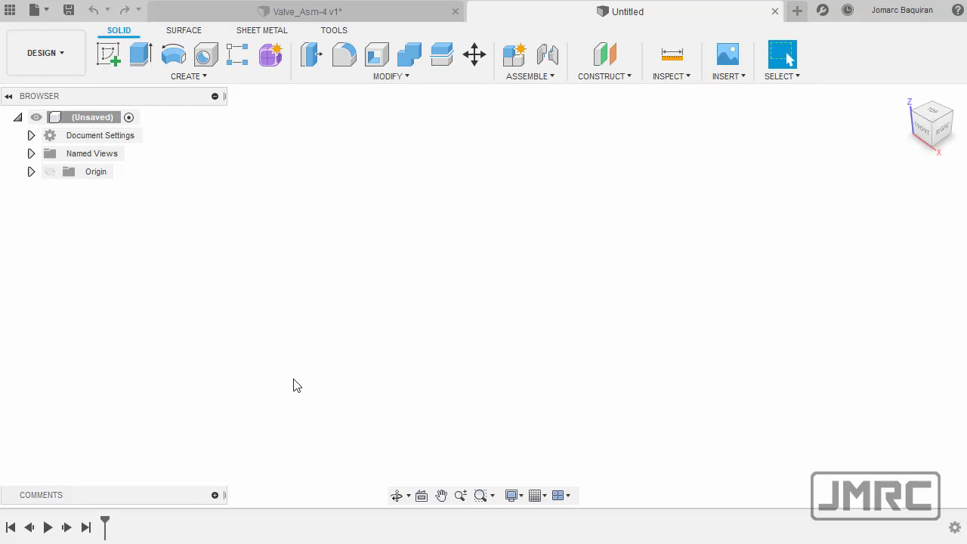
pyautogui.moveTo(340, 32)
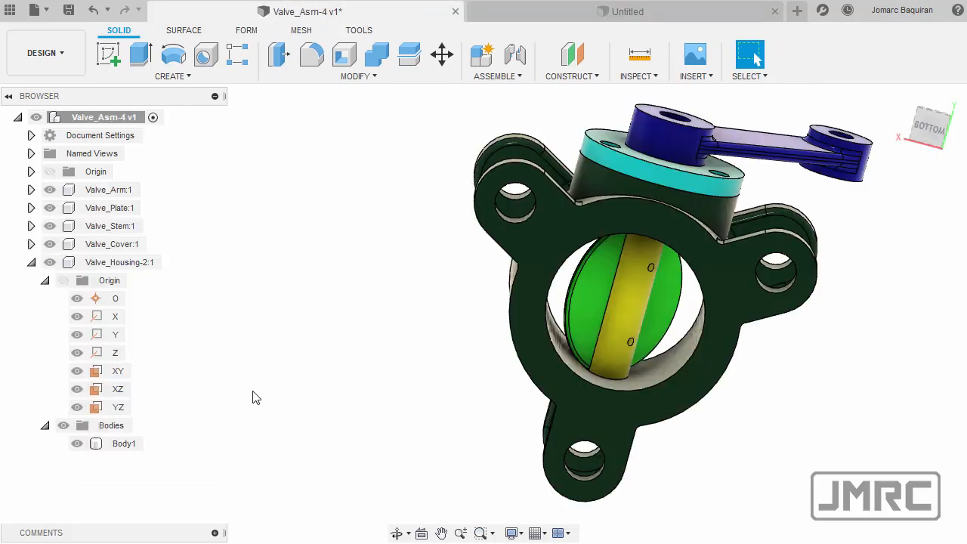
pyautogui.moveTo(184, 508)
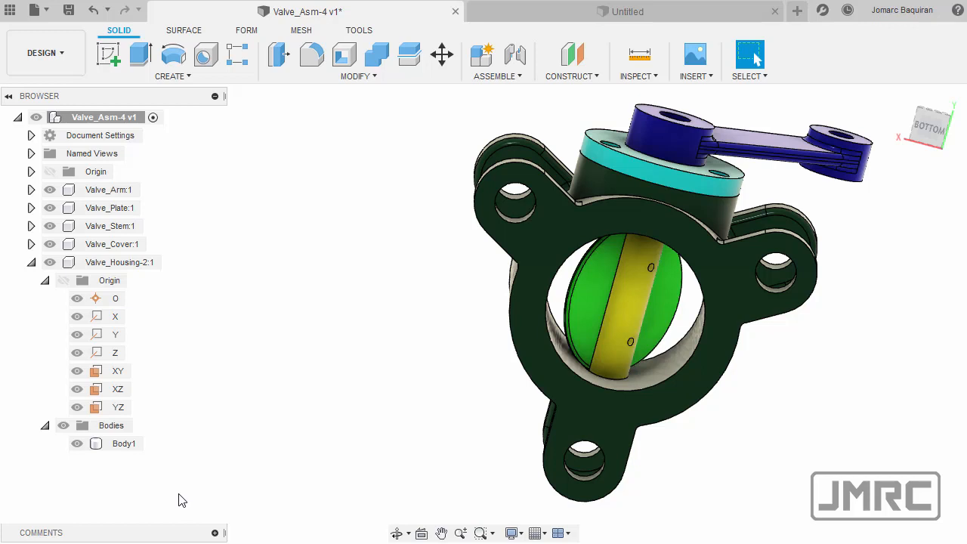
pyautogui.moveTo(178, 482)
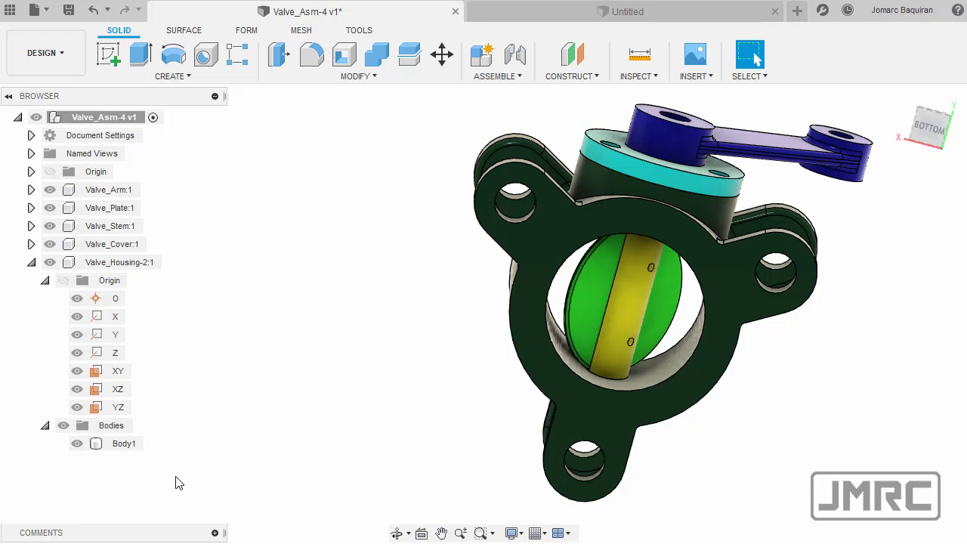
pyautogui.moveTo(194, 453)
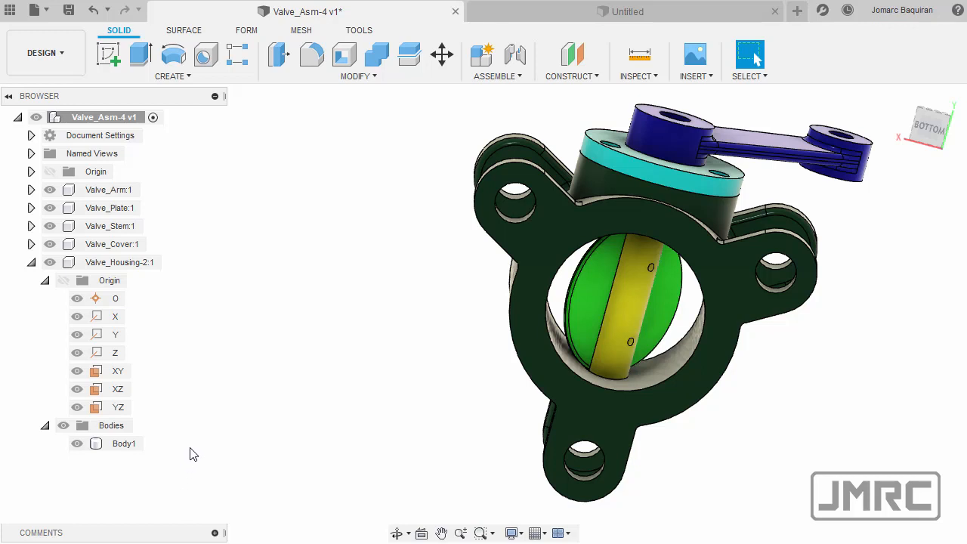
pyautogui.moveTo(221, 360)
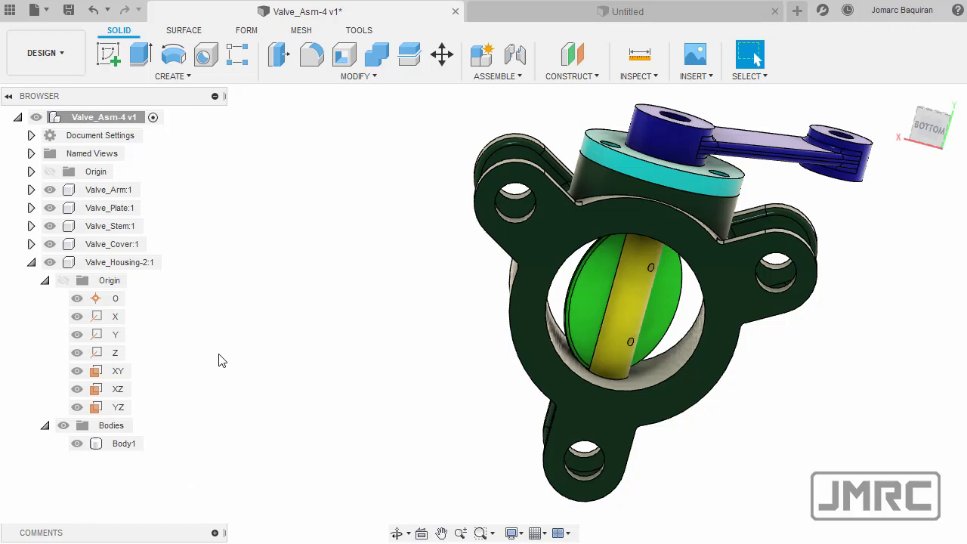
pyautogui.moveTo(204, 139)
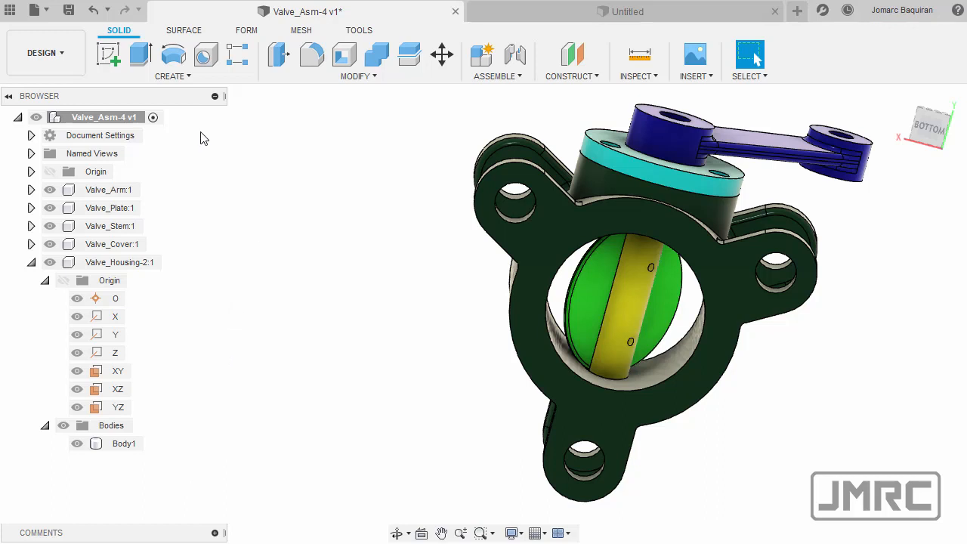
pyautogui.click(99, 118)
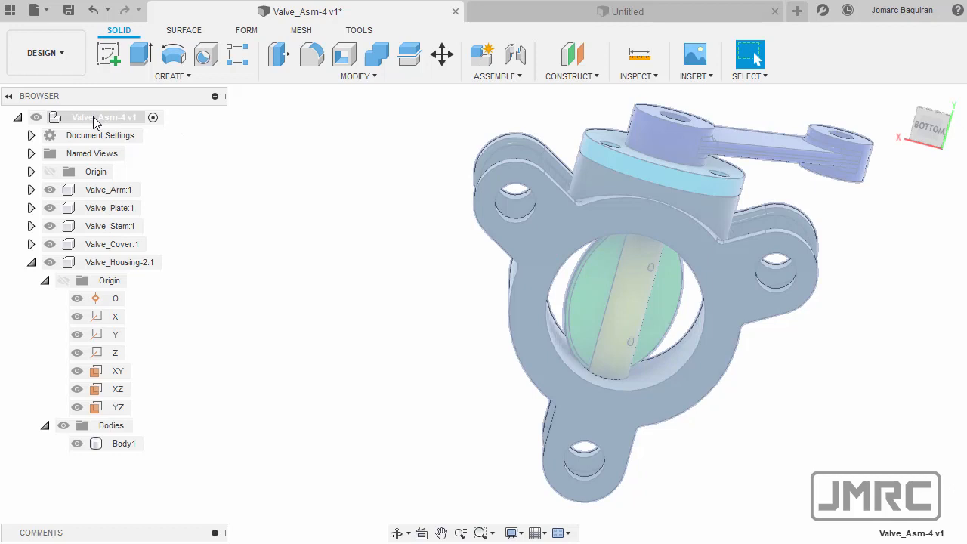
pyautogui.rightClick(97, 120)
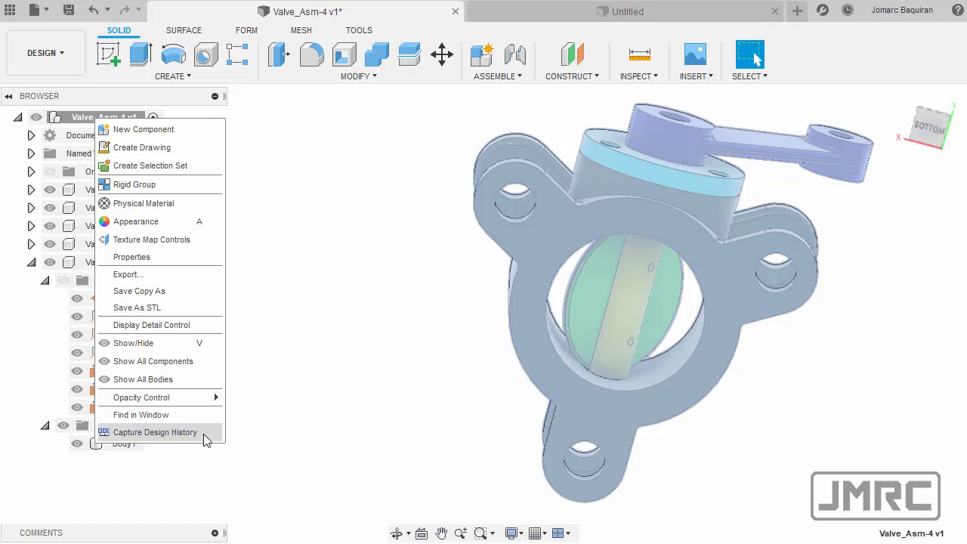
pyautogui.click(154, 433)
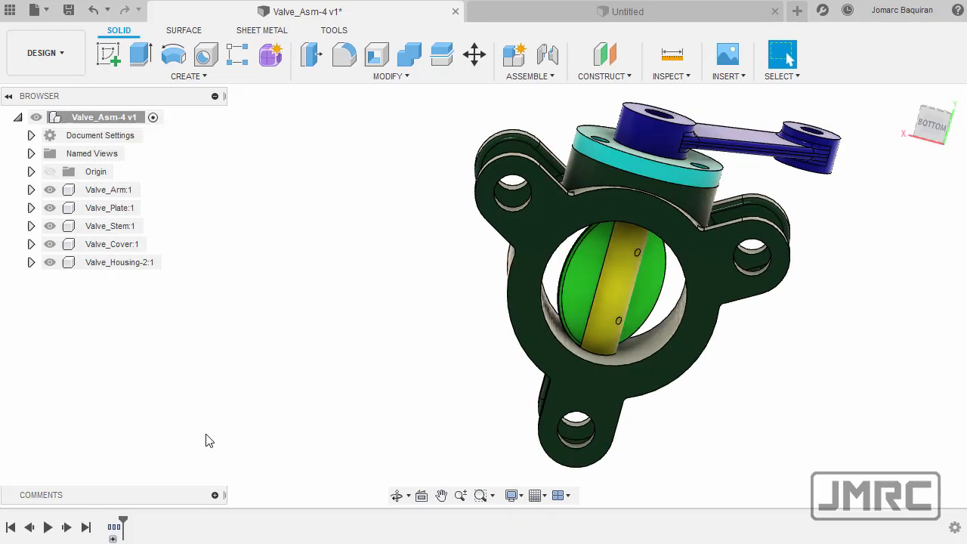
pyautogui.moveTo(221, 532)
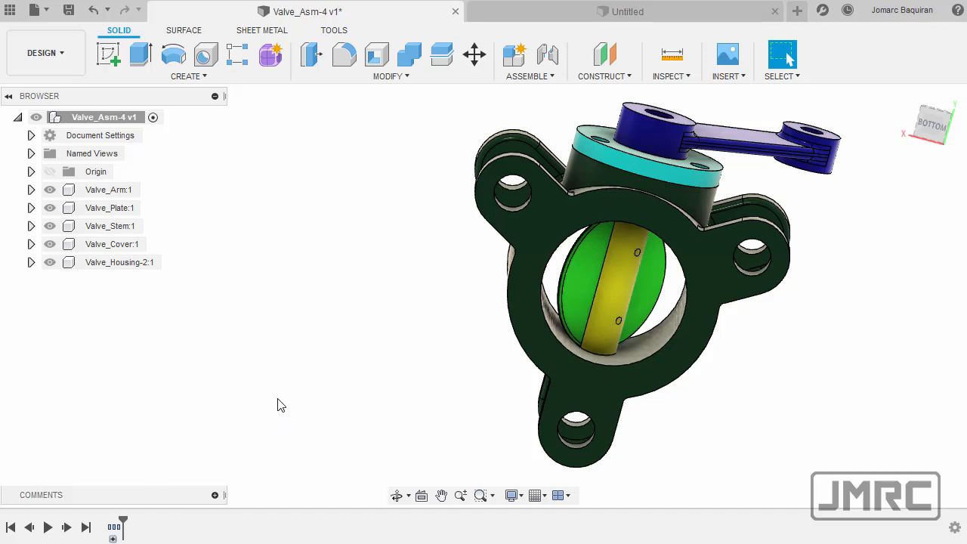
pyautogui.moveTo(255, 397)
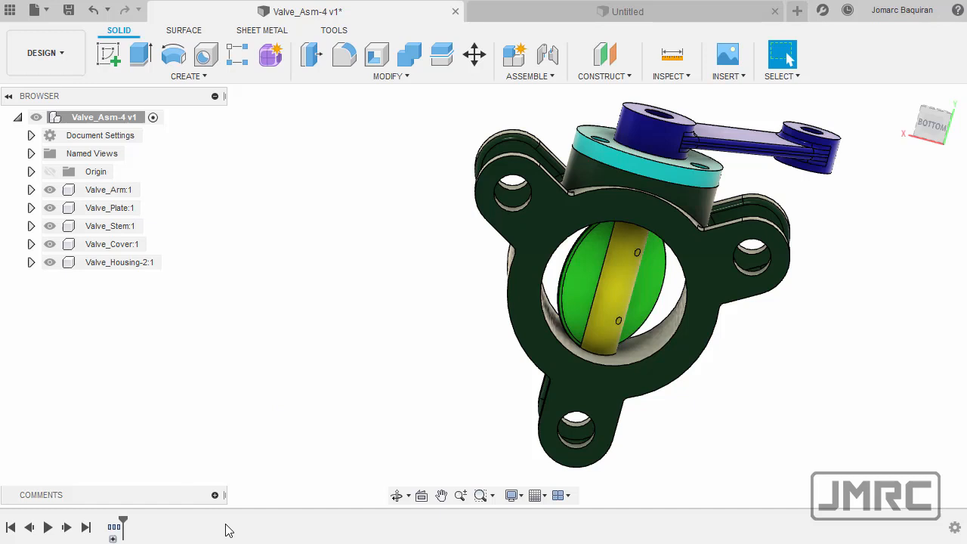
pyautogui.moveTo(294, 329)
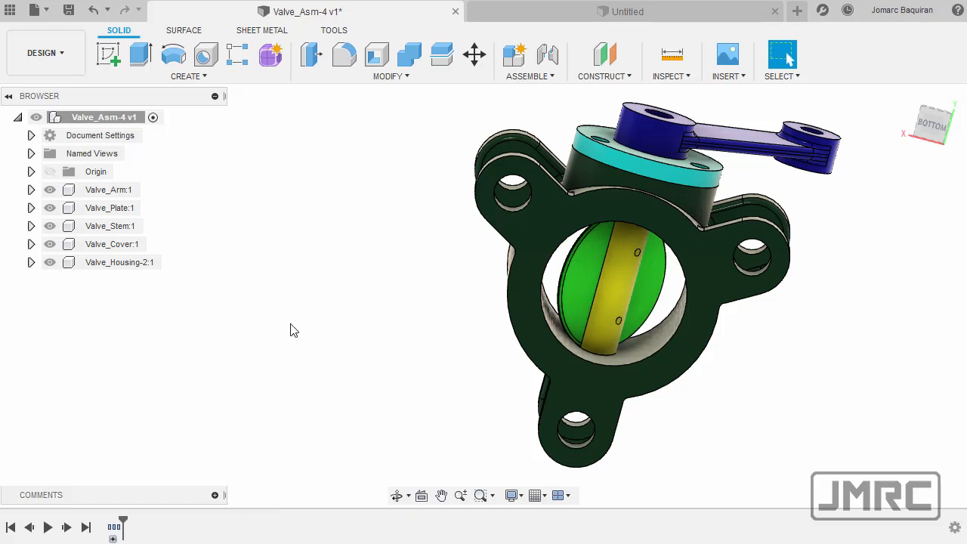
pyautogui.moveTo(408, 290)
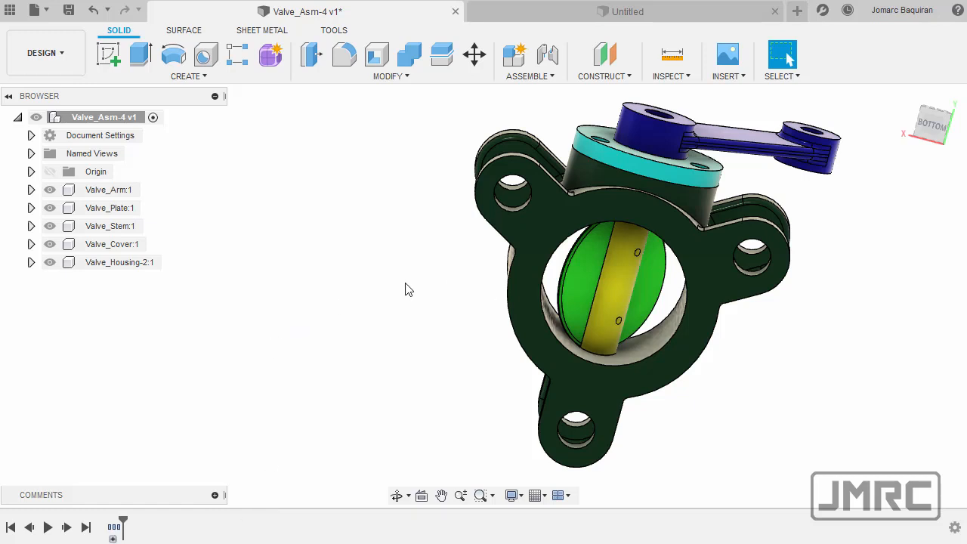
pyautogui.moveTo(164, 521)
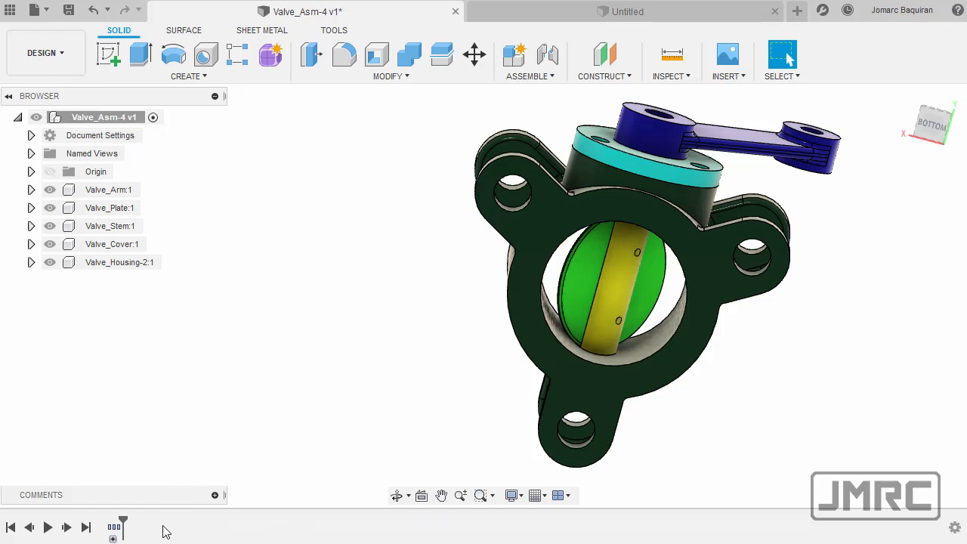
pyautogui.moveTo(201, 529)
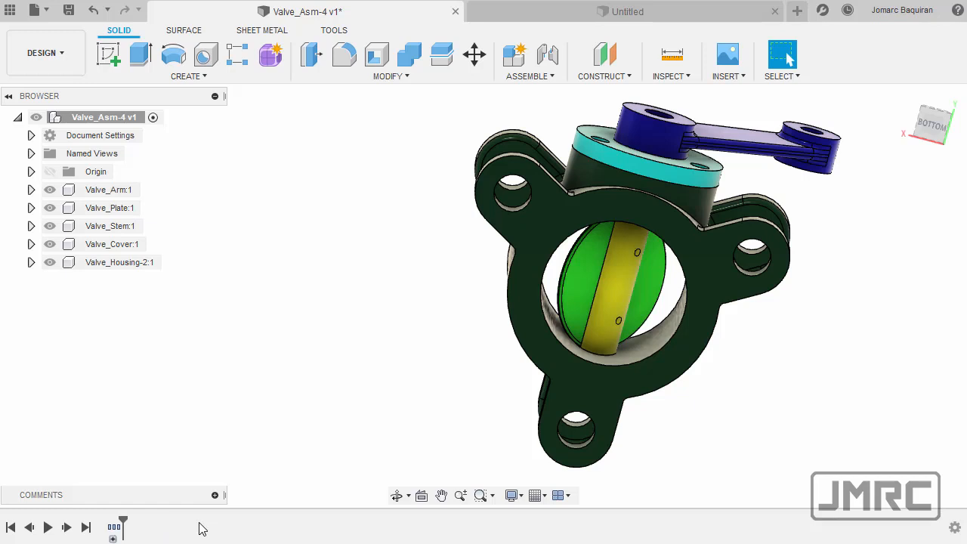
pyautogui.moveTo(212, 532)
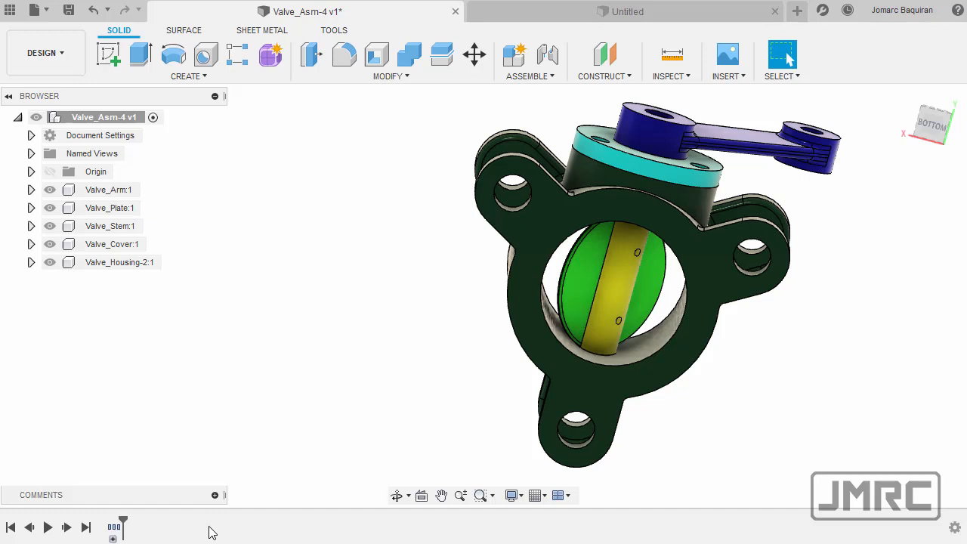
pyautogui.moveTo(905, 102)
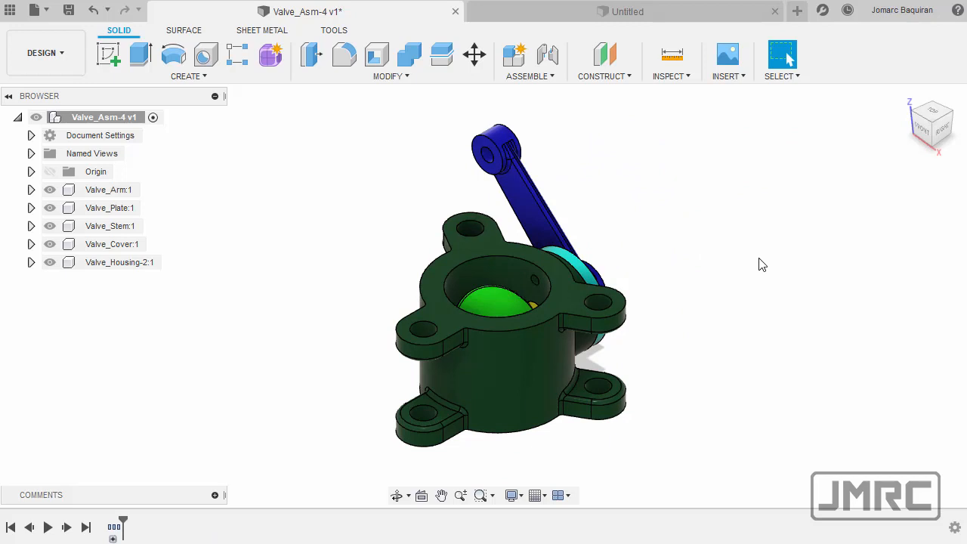
pyautogui.moveTo(763, 268)
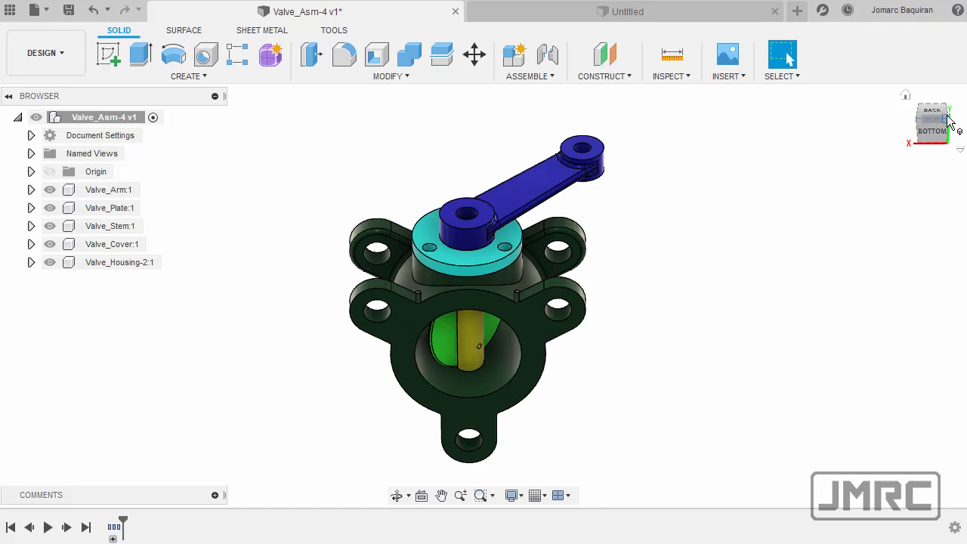
# - Save the three-quarter view of the valve from above as the home view via the ViewCube
pyautogui.moveTo(937, 124); pyautogui.dragTo(922, 133)
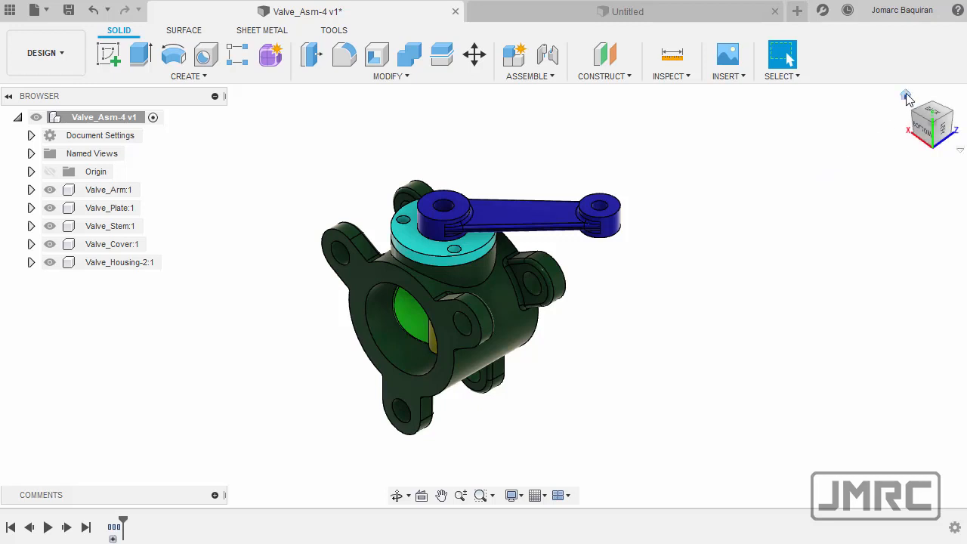
pyautogui.click(903, 97)
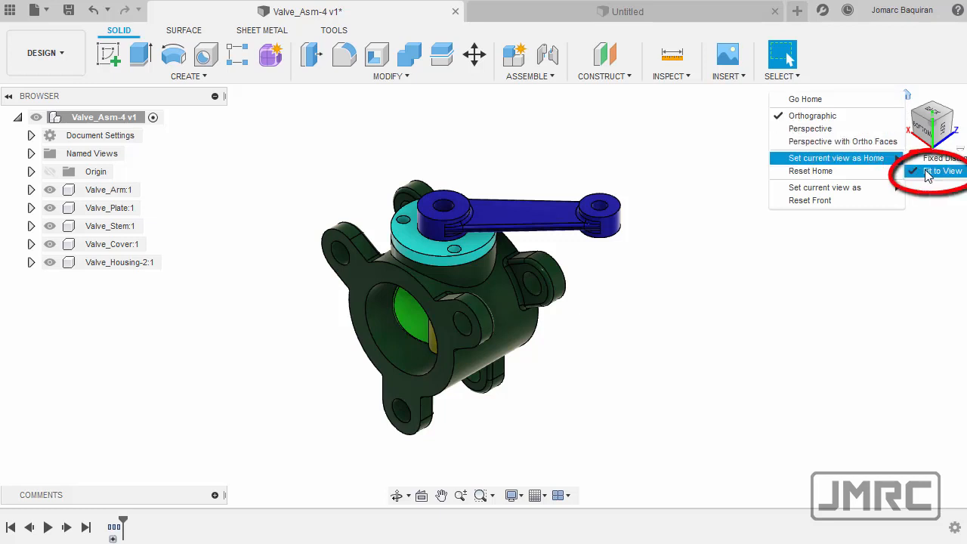
pyautogui.click(940, 170)
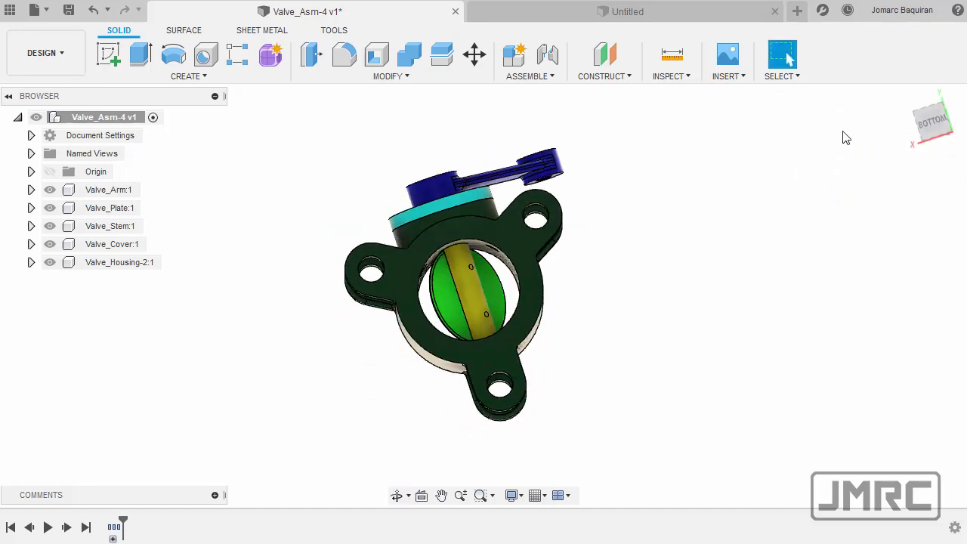
pyautogui.moveTo(894, 115)
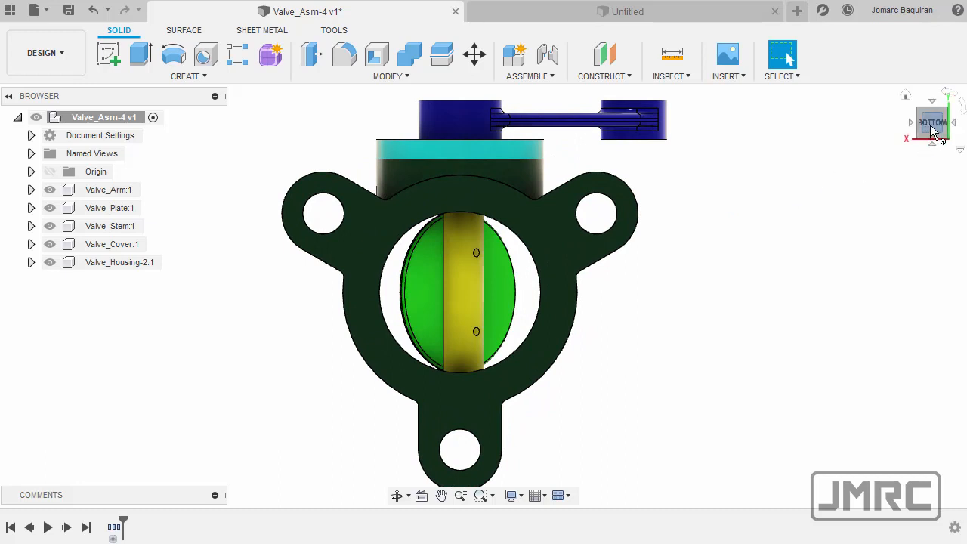
# - Save the straight-on view through the valve opening as the Front view via the ViewCube
pyautogui.rightClick(931, 122)
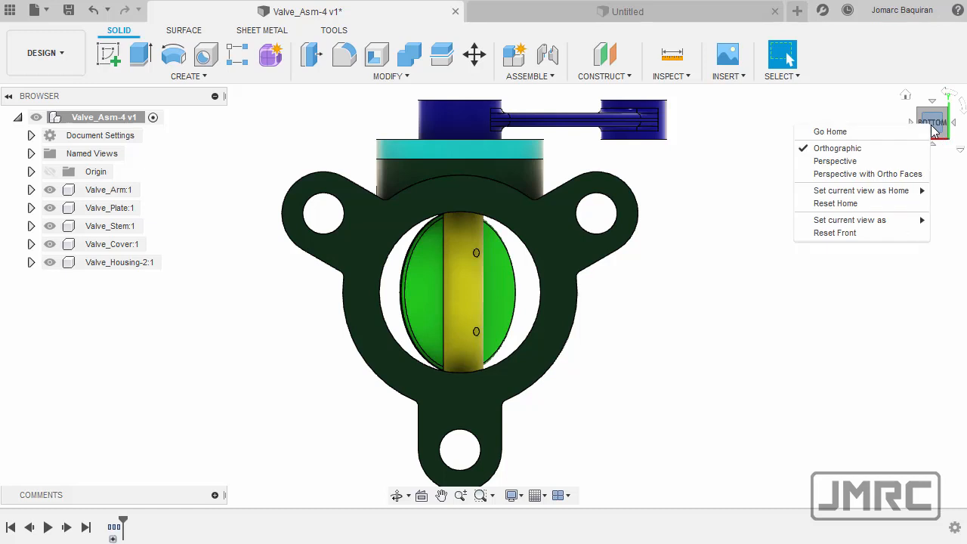
pyautogui.moveTo(849, 221)
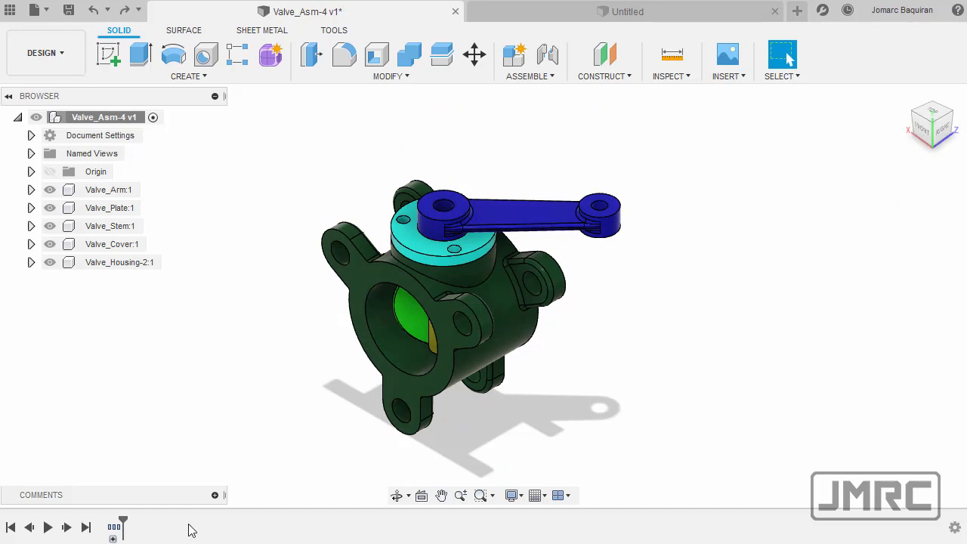
pyautogui.moveTo(422, 345)
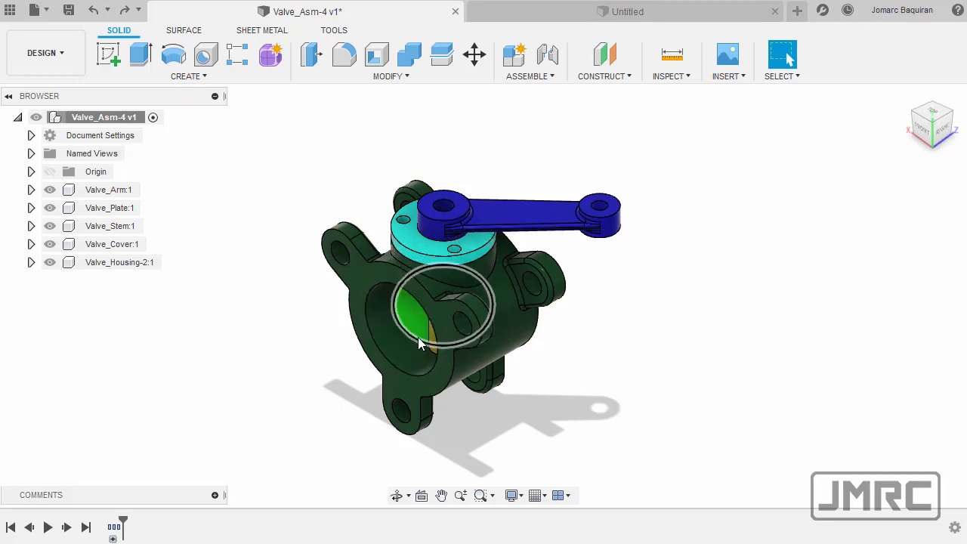
pyautogui.moveTo(589, 356)
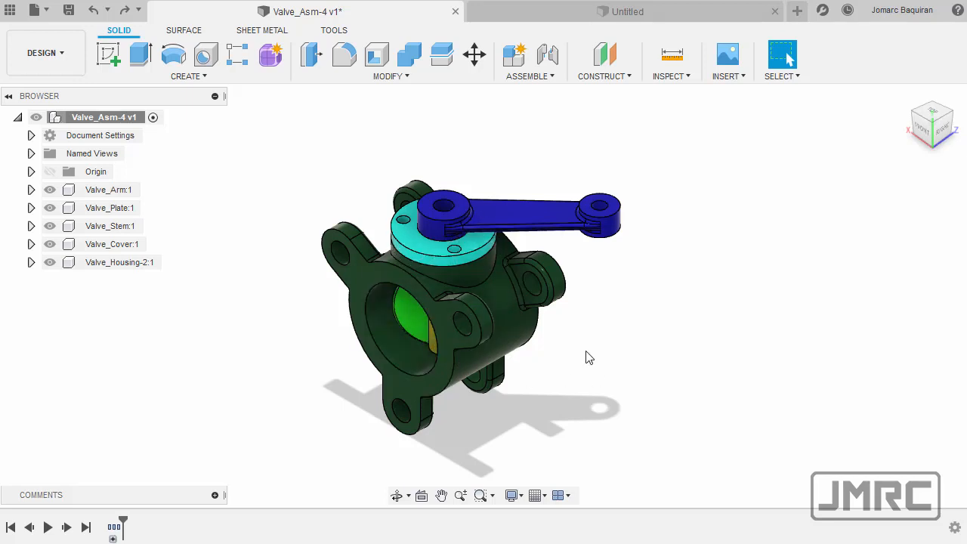
pyautogui.moveTo(384, 464)
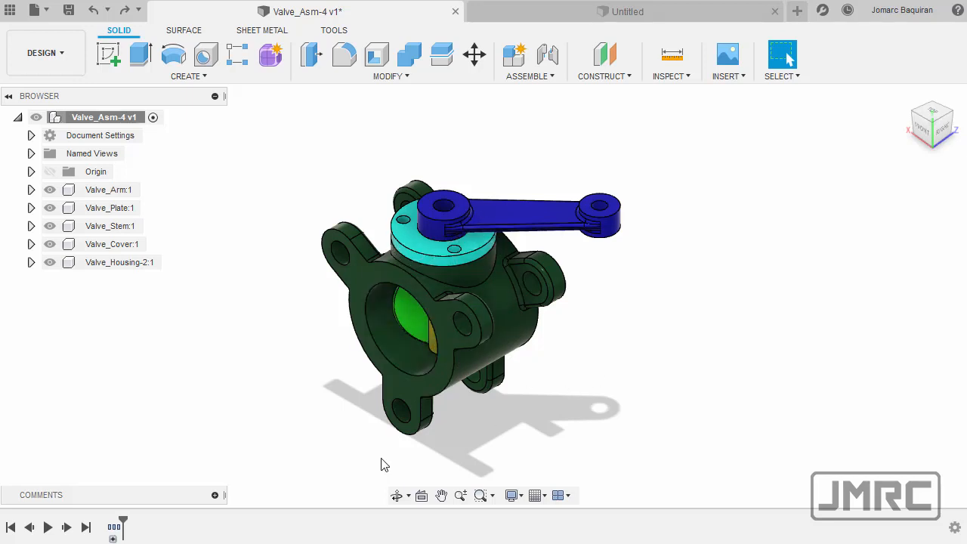
pyautogui.moveTo(181, 526)
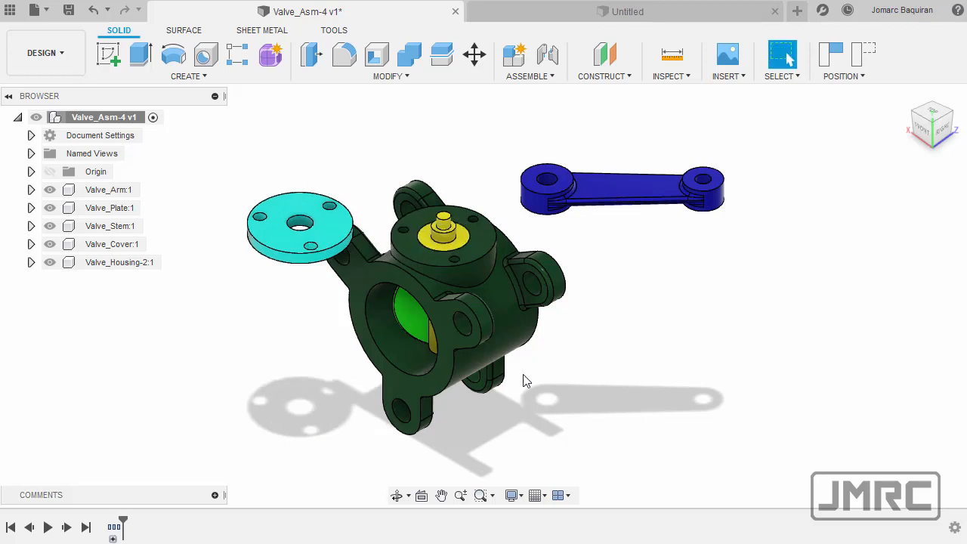
pyautogui.moveTo(589, 366)
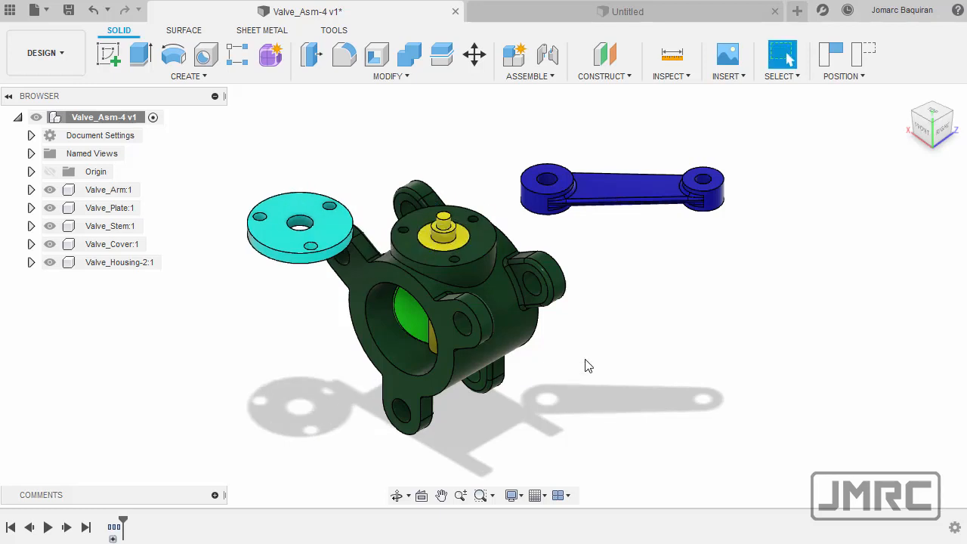